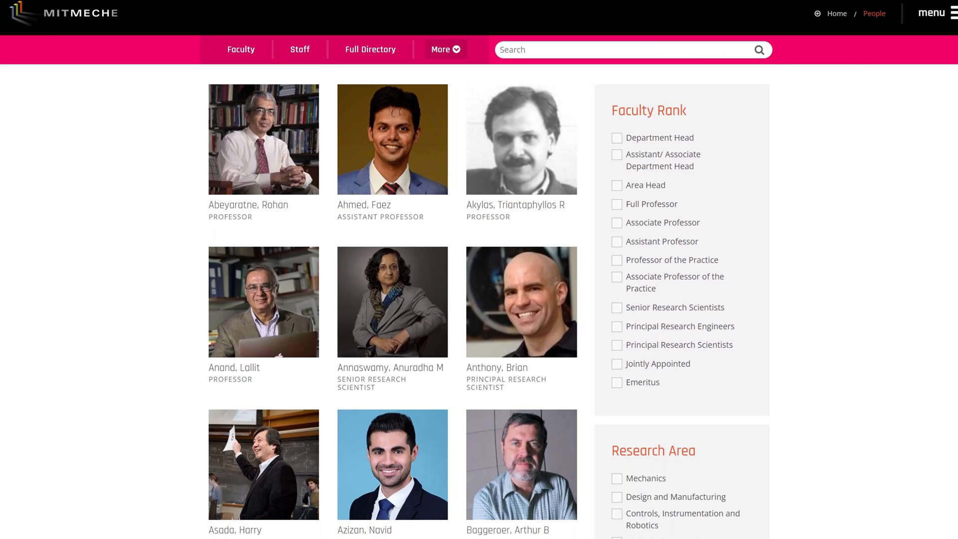
# - Scroll the Amazon page down to the ELEGOO Smart Robot Car V4.0 camera feature overview
pyautogui.scroll(-3)
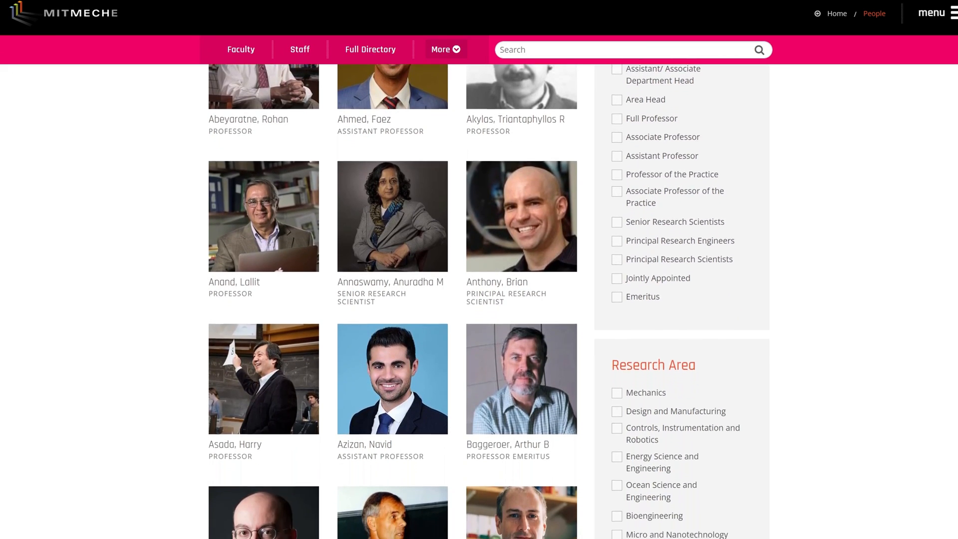
pyautogui.scroll(-3)
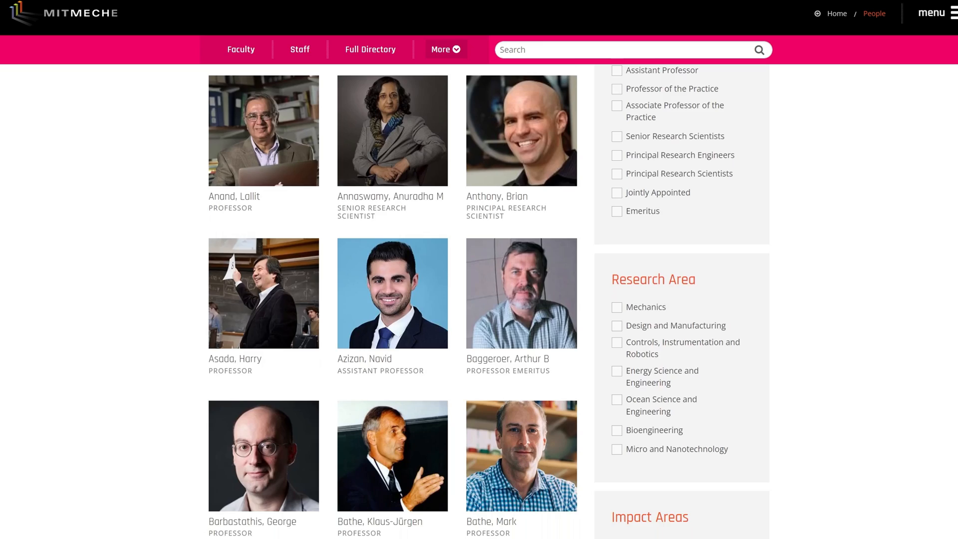
pyautogui.scroll(-3)
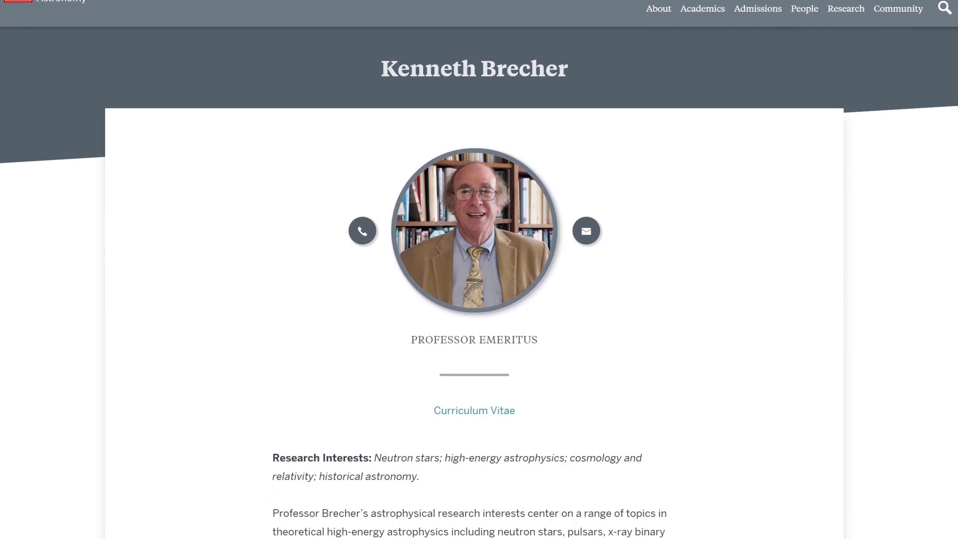
pyautogui.scroll(-3)
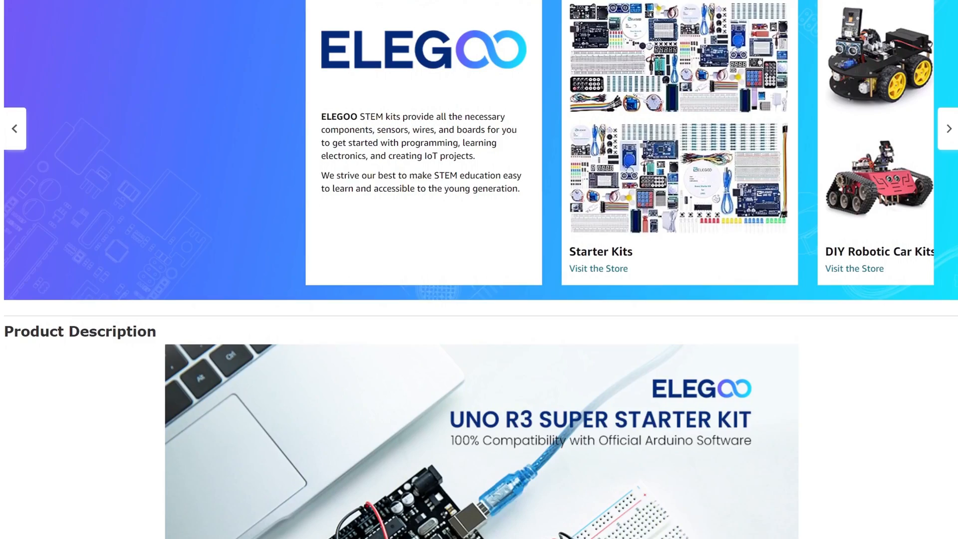
pyautogui.scroll(-3)
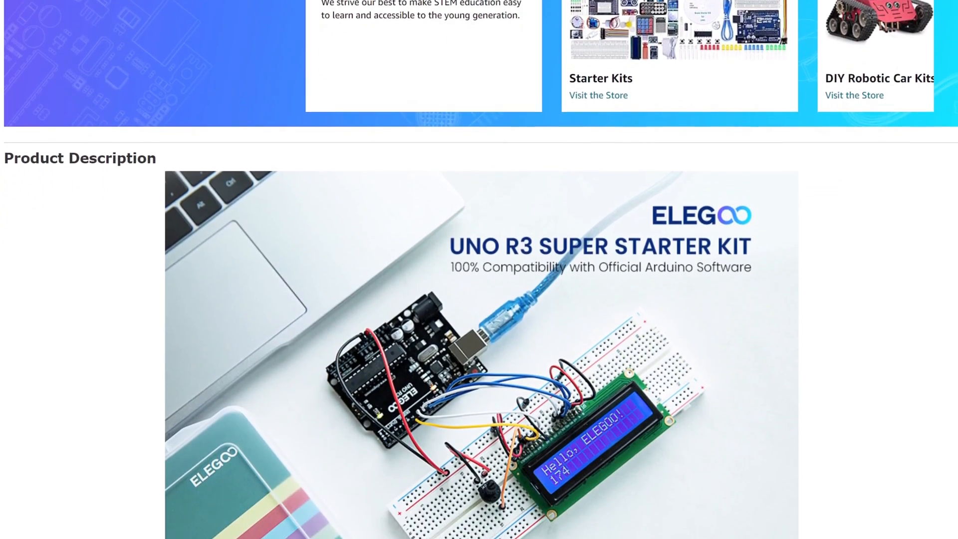
pyautogui.scroll(-3)
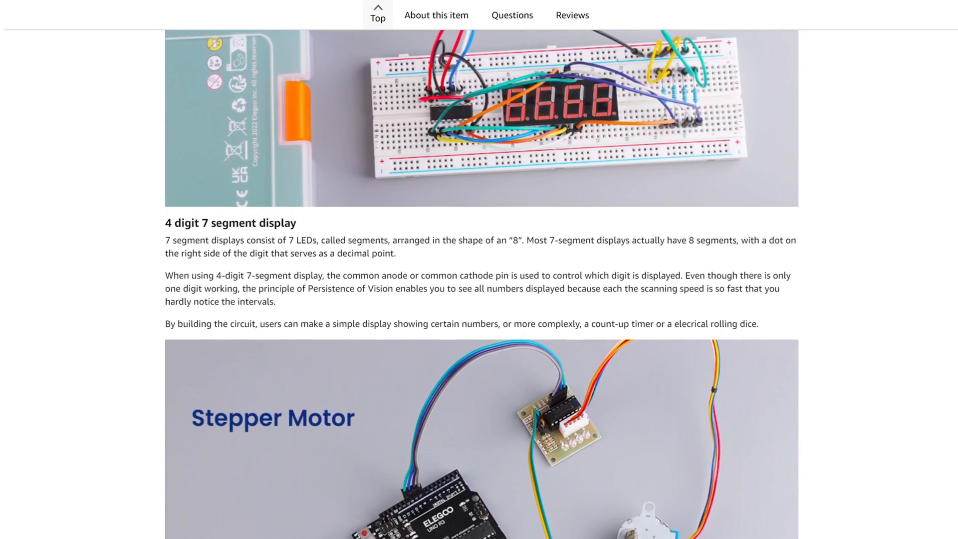
pyautogui.scroll(-3)
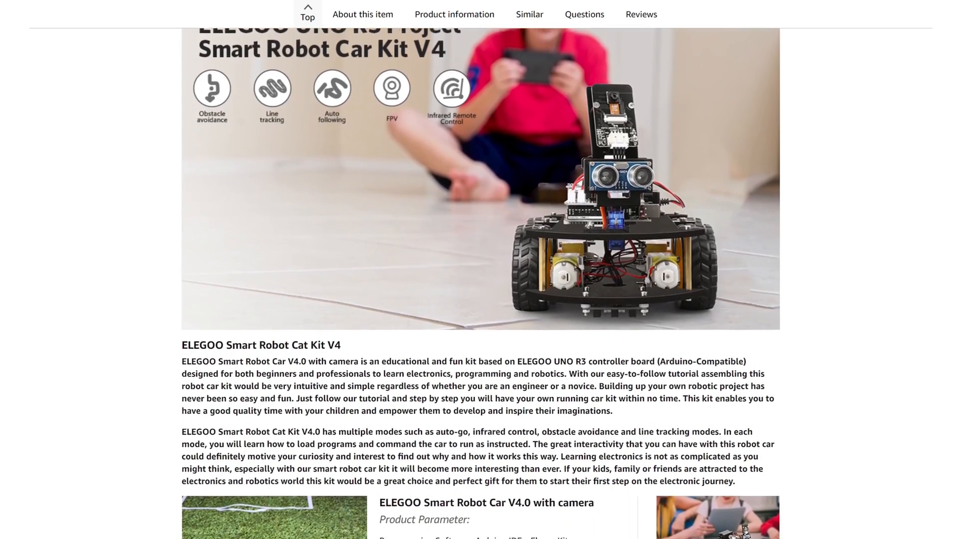
pyautogui.scroll(-3)
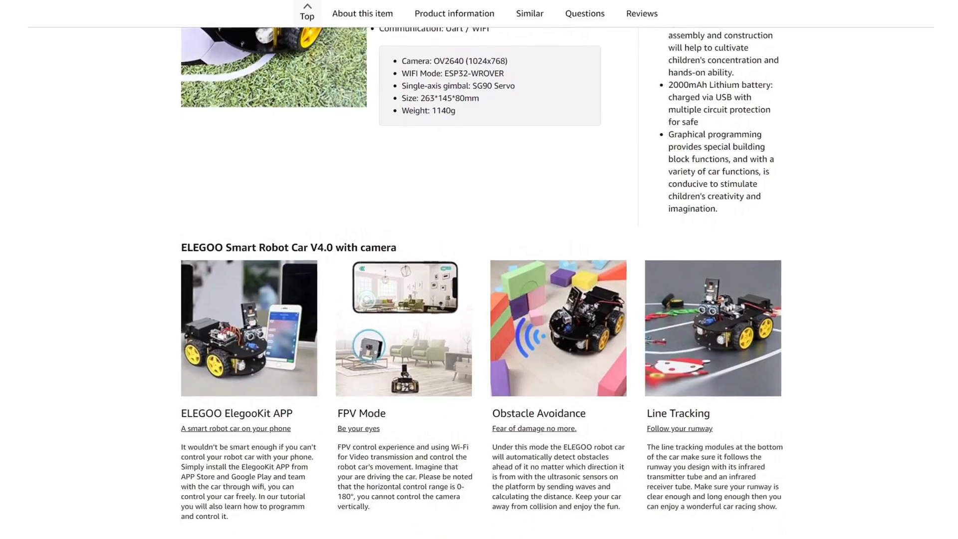
pyautogui.scroll(-3)
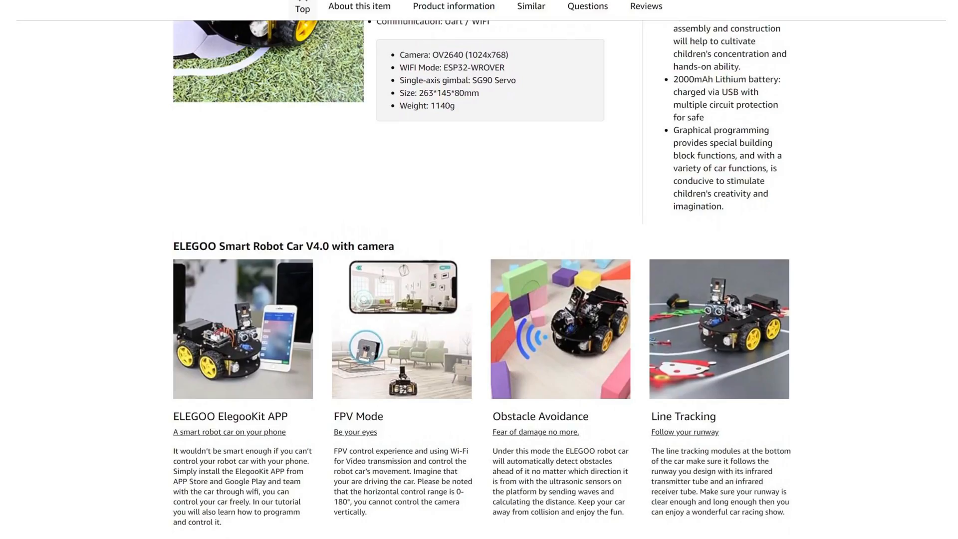
pyautogui.scroll(-3)
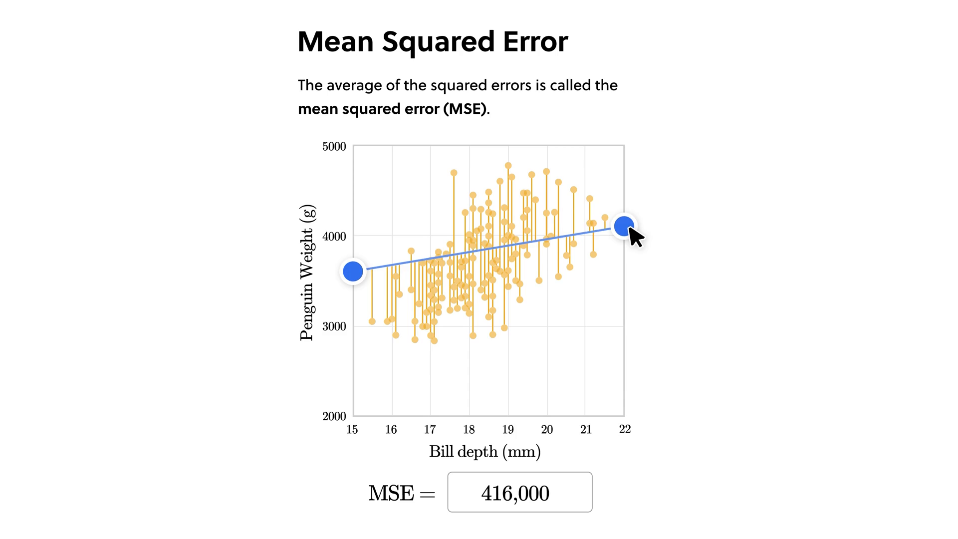
# - Continue past the sphere step and pack Mig and Loy into the robot arrangement
pyautogui.click(626, 18)
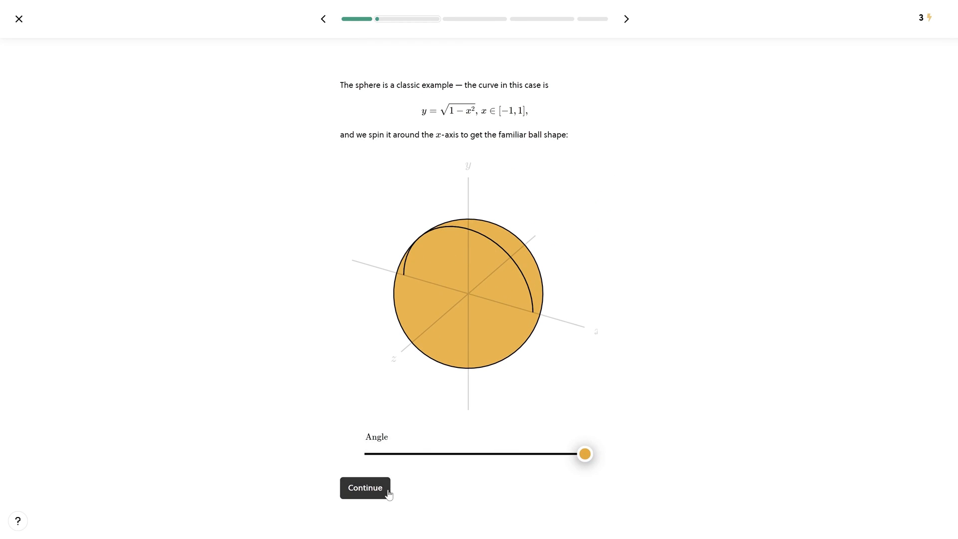
pyautogui.click(365, 487)
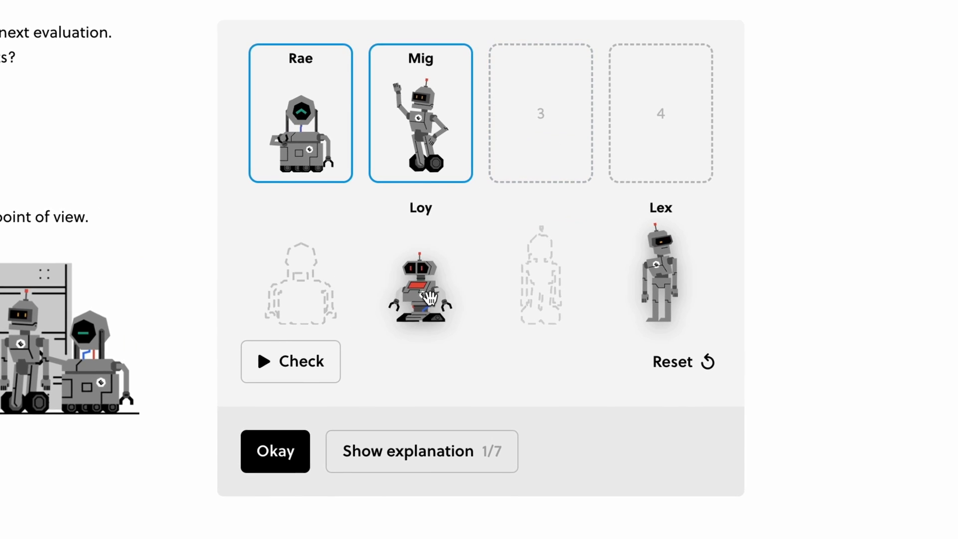
pyautogui.click(290, 362)
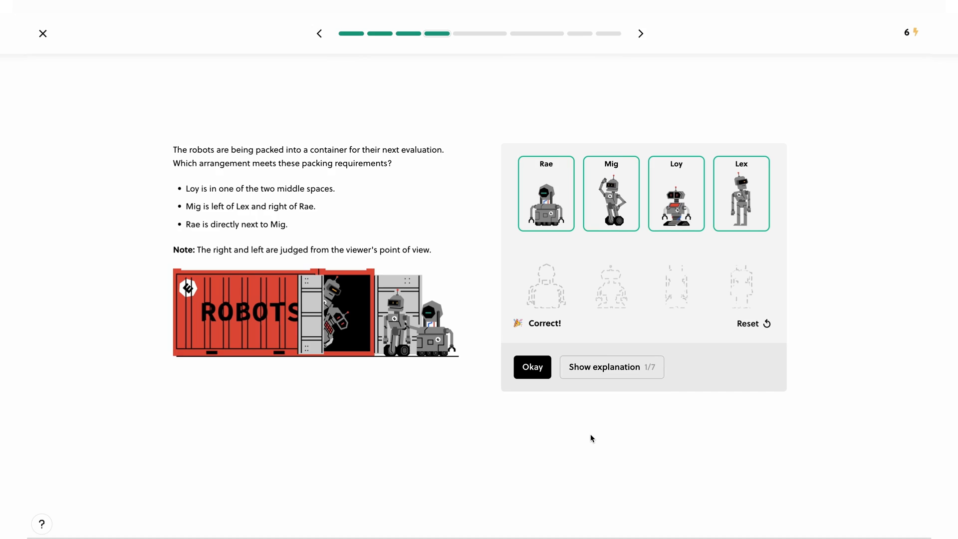
pyautogui.click(532, 367)
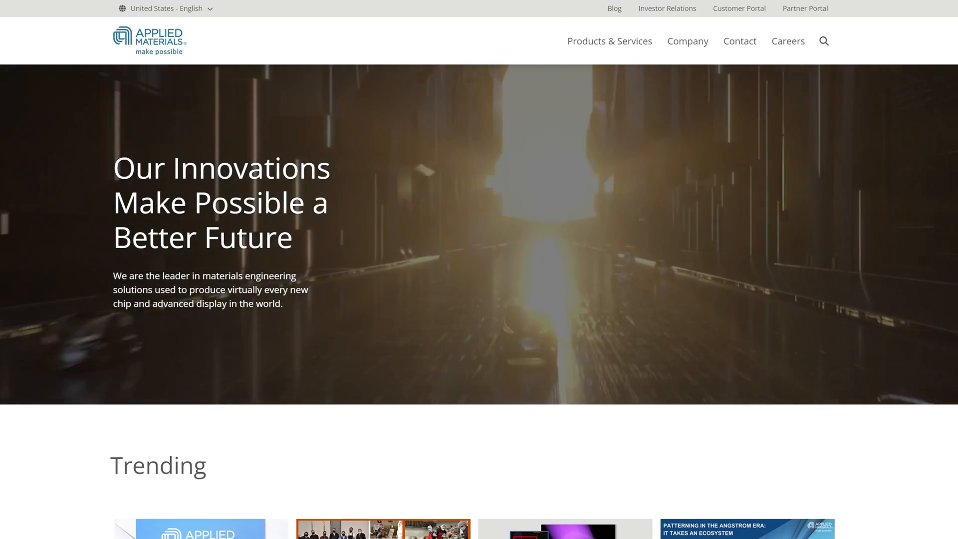
# - Go from the Applied Materials homepage to Careers for the Gloucester engineering internship posting
pyautogui.click(787, 41)
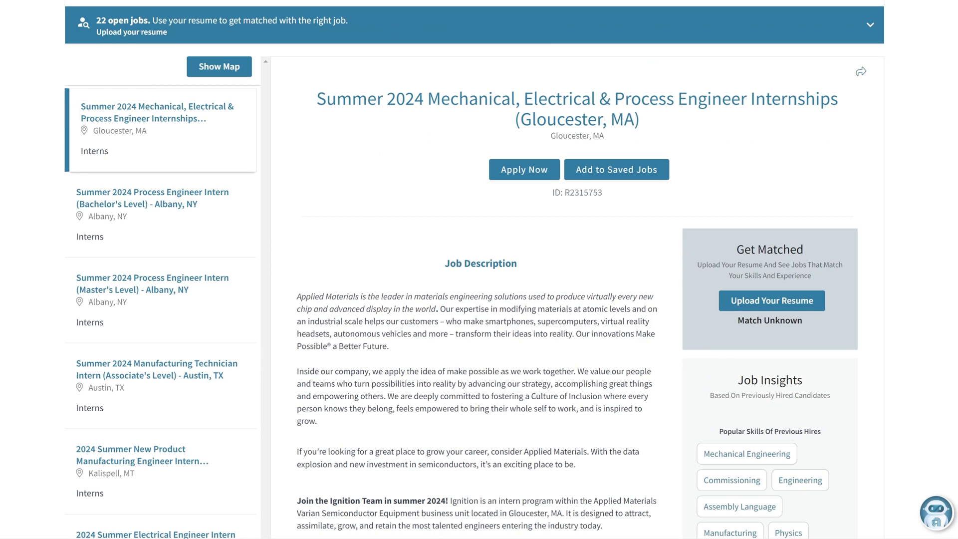